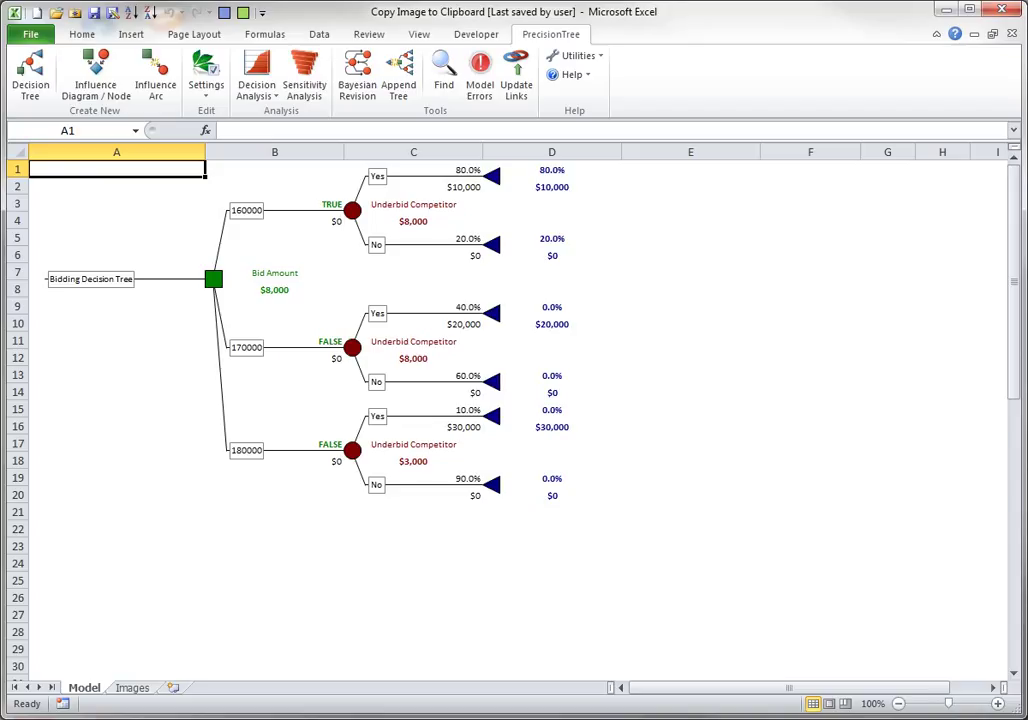
Copy the entire Bidding Decision Tree to the clipboard as a bitmap from the root decision node.
{"action": "right_click", "coordinate": [213, 279]}
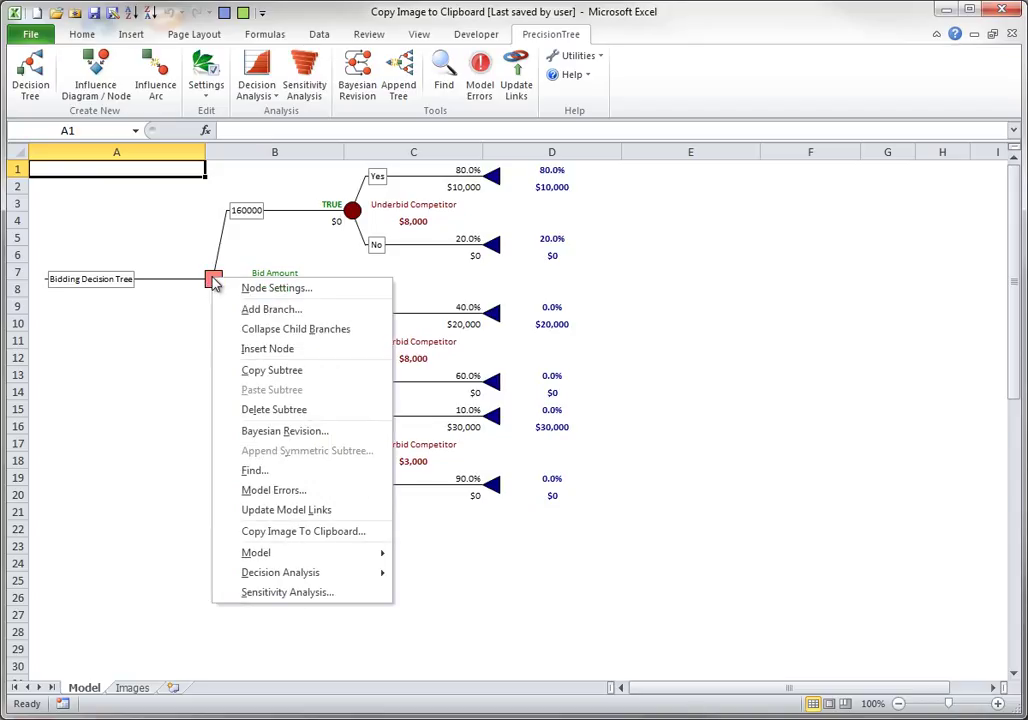
{"action": "mouse_move", "coordinate": [303, 531]}
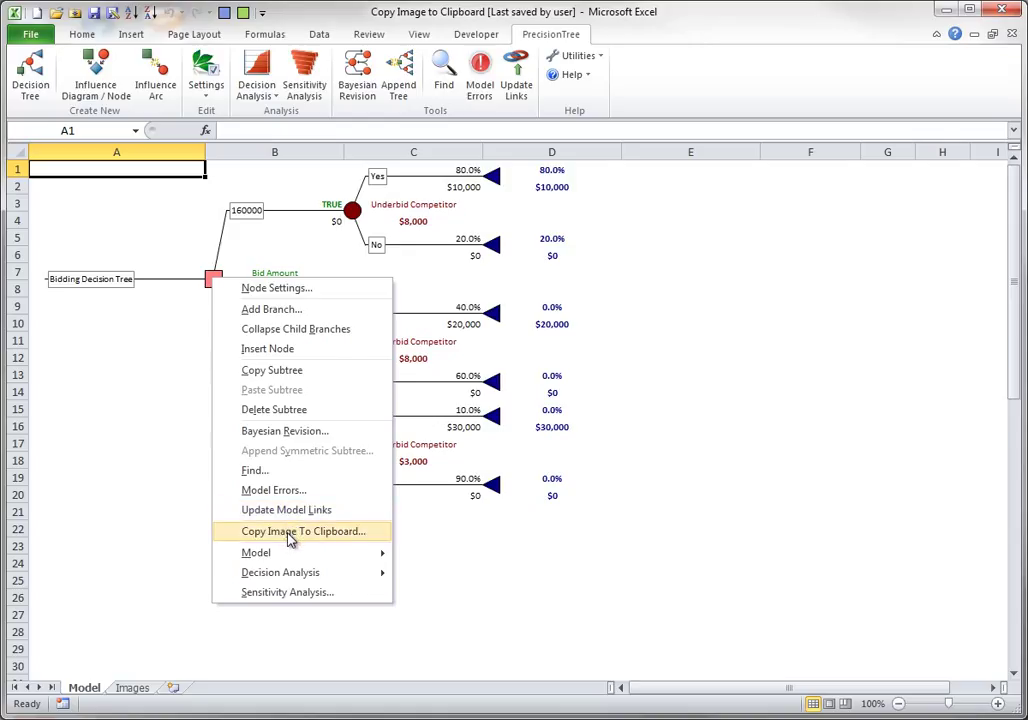
{"action": "left_click", "coordinate": [305, 531]}
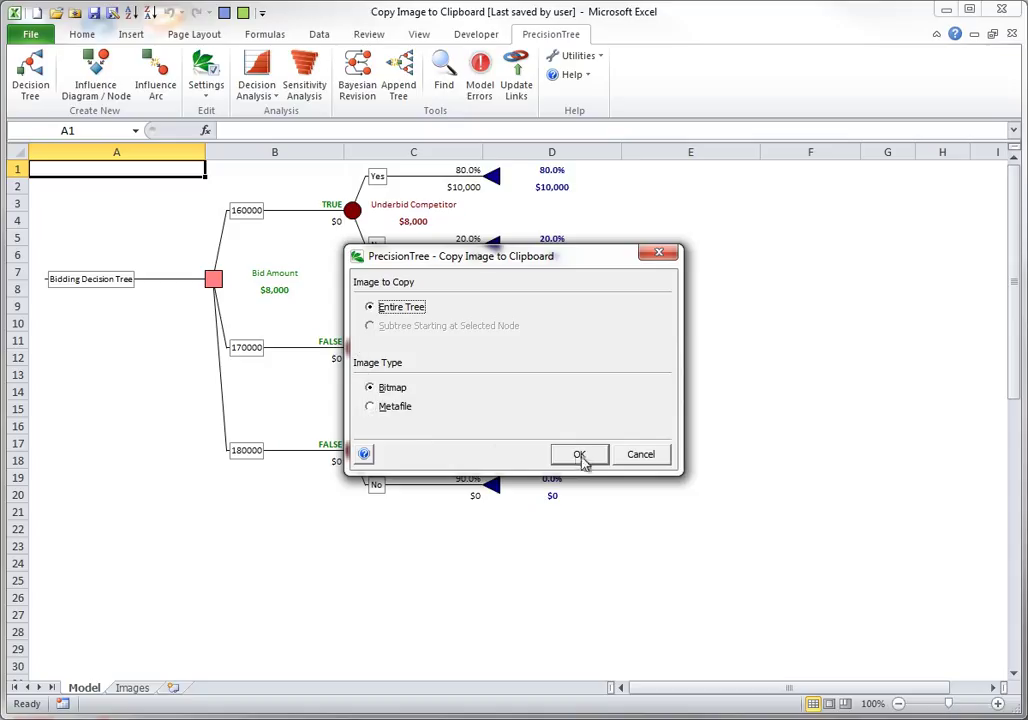
{"action": "left_click", "coordinate": [579, 454]}
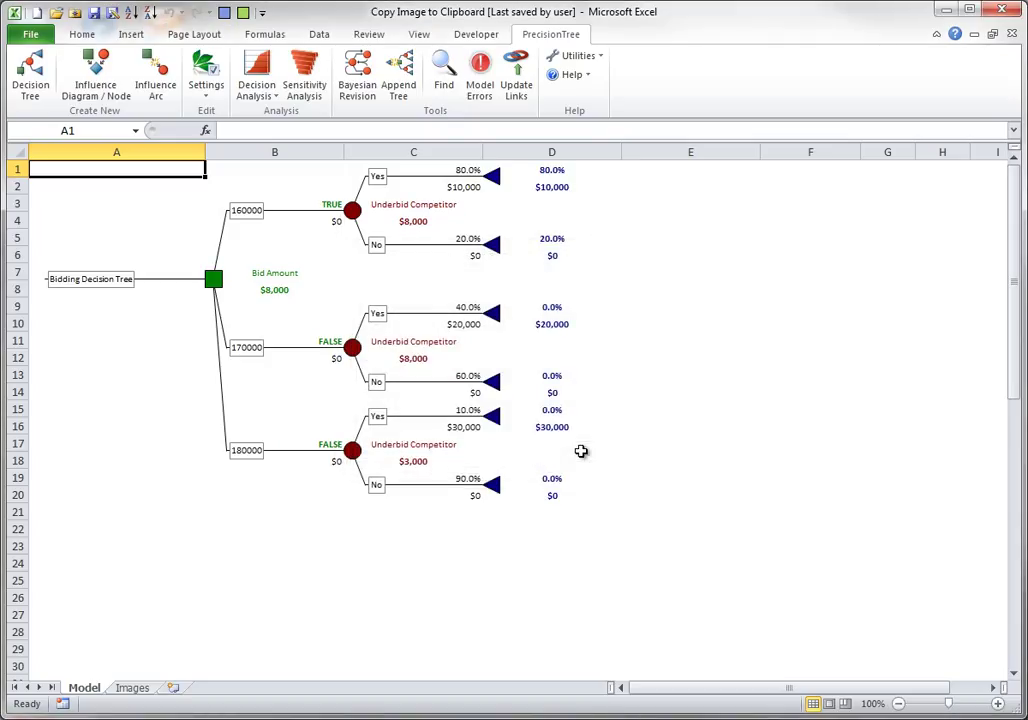
Paste the tree picture onto the Images sheet and return to the Model sheet.
{"action": "left_click", "coordinate": [132, 687]}
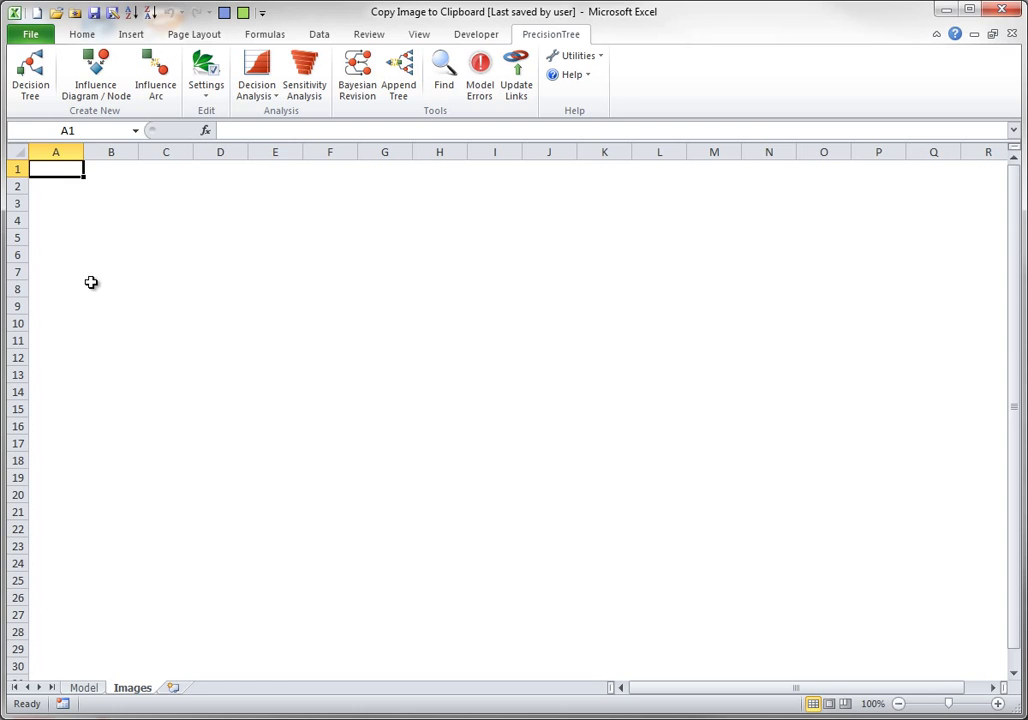
{"action": "mouse_move", "coordinate": [45, 169]}
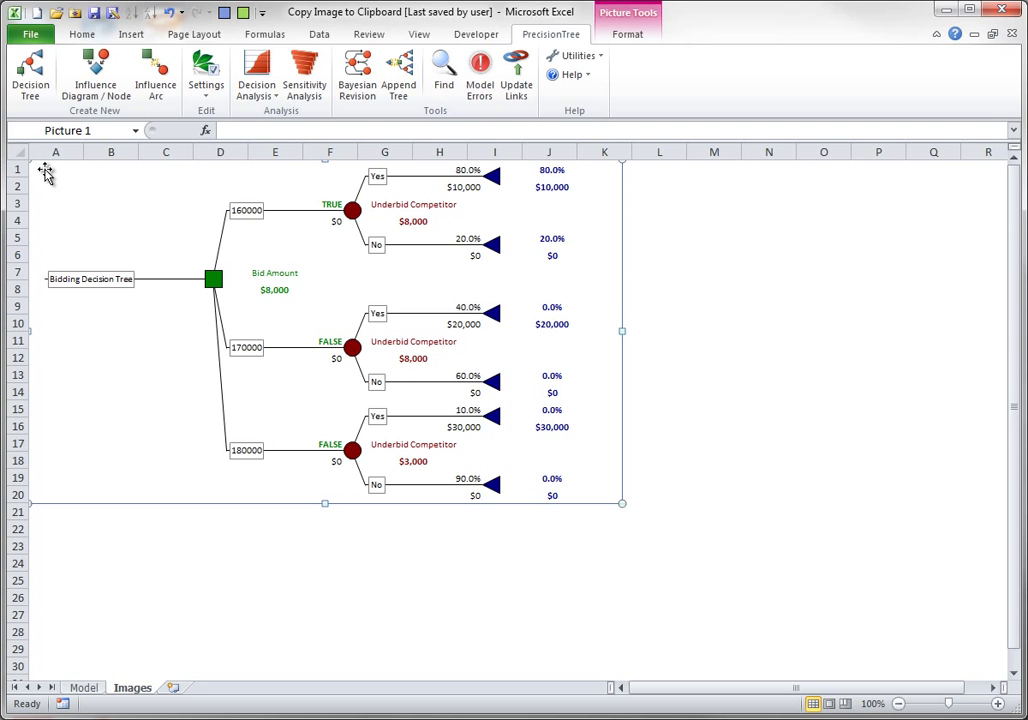
{"action": "left_click", "coordinate": [83, 687]}
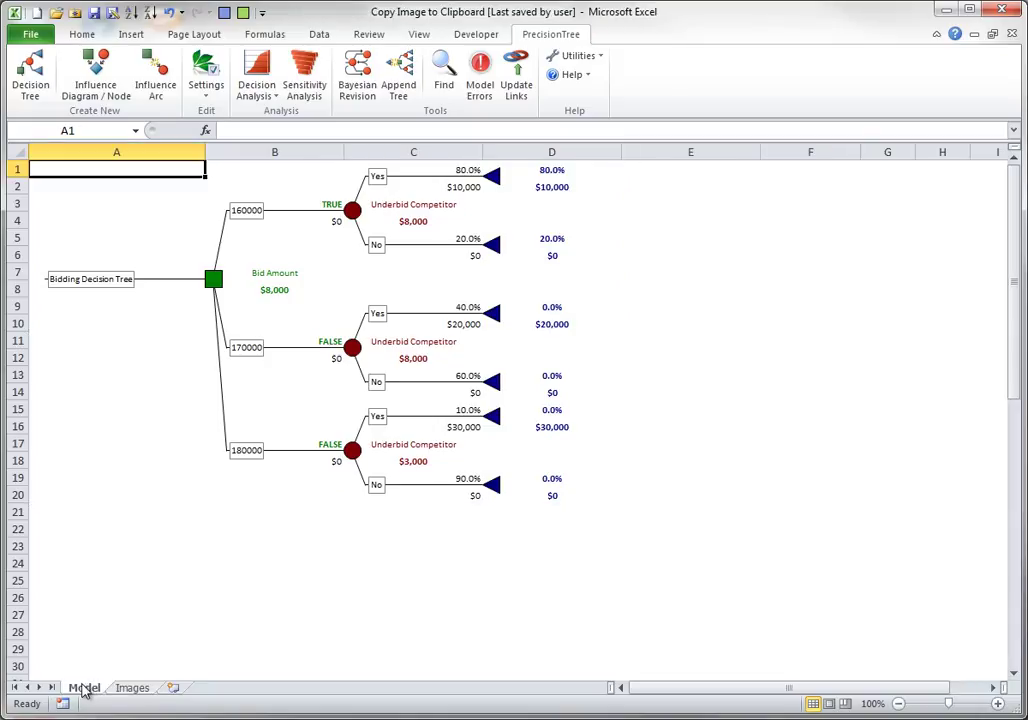
Copy the subtree starting at the 170000 branch's Underbid Competitor node as a bitmap and show the Images sheet.
{"action": "right_click", "coordinate": [353, 347]}
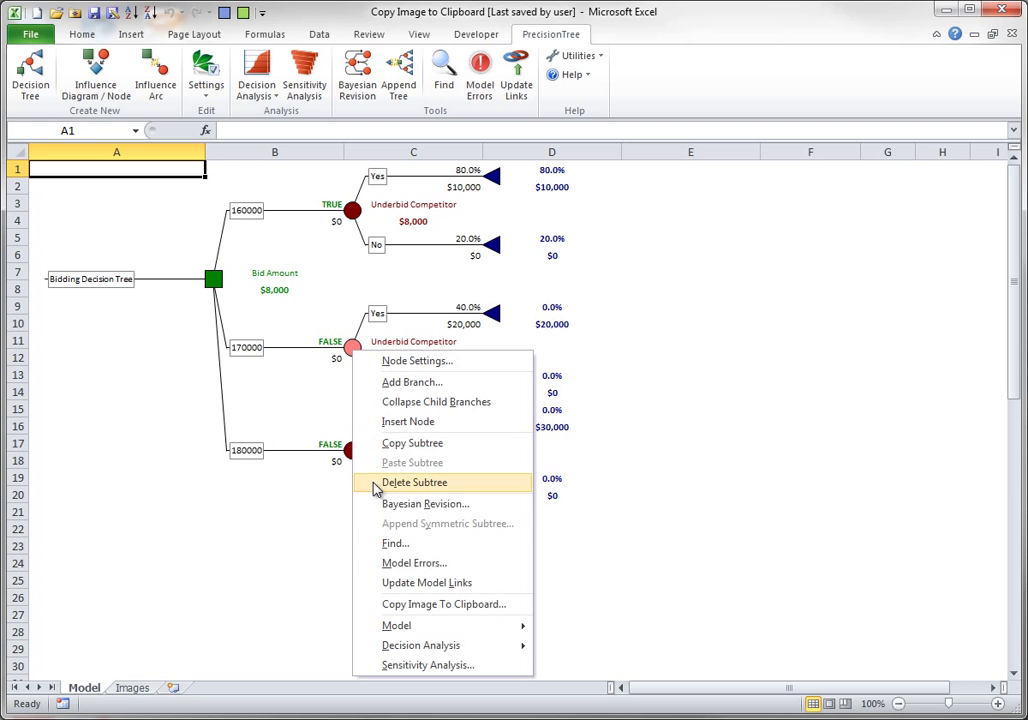
{"action": "left_click", "coordinate": [443, 604]}
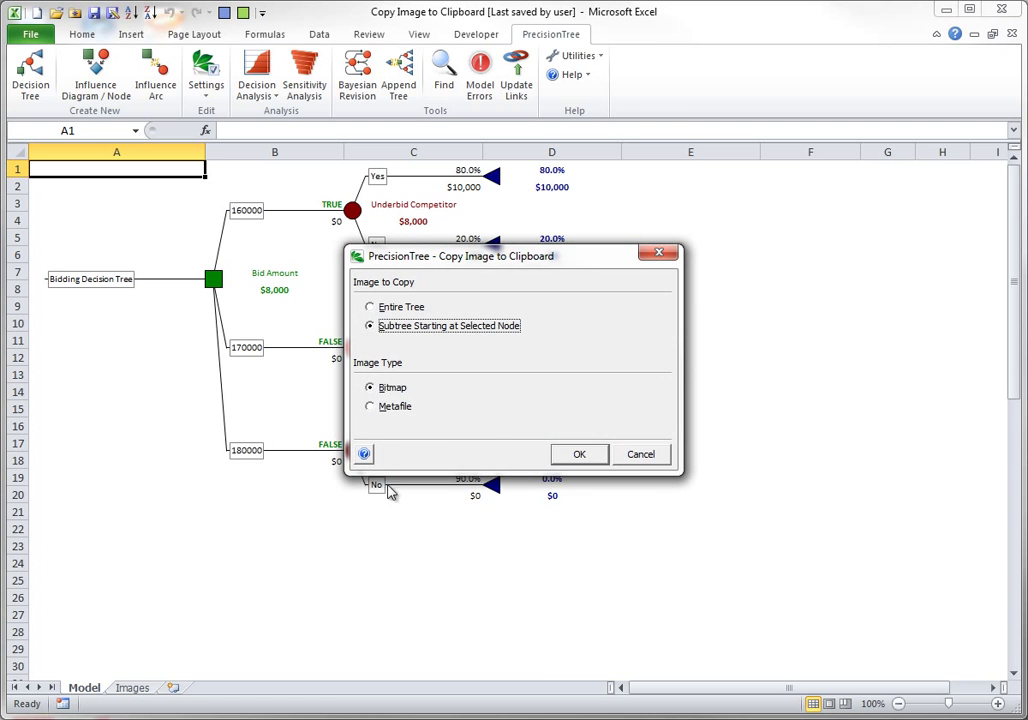
{"action": "mouse_move", "coordinate": [510, 337]}
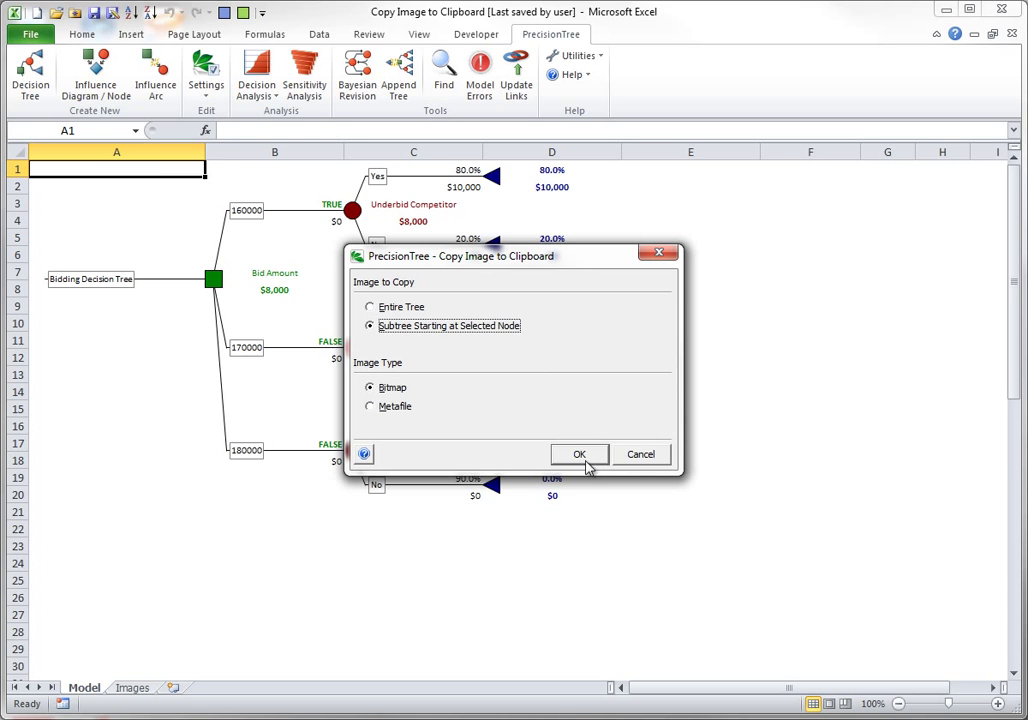
{"action": "left_click", "coordinate": [578, 453]}
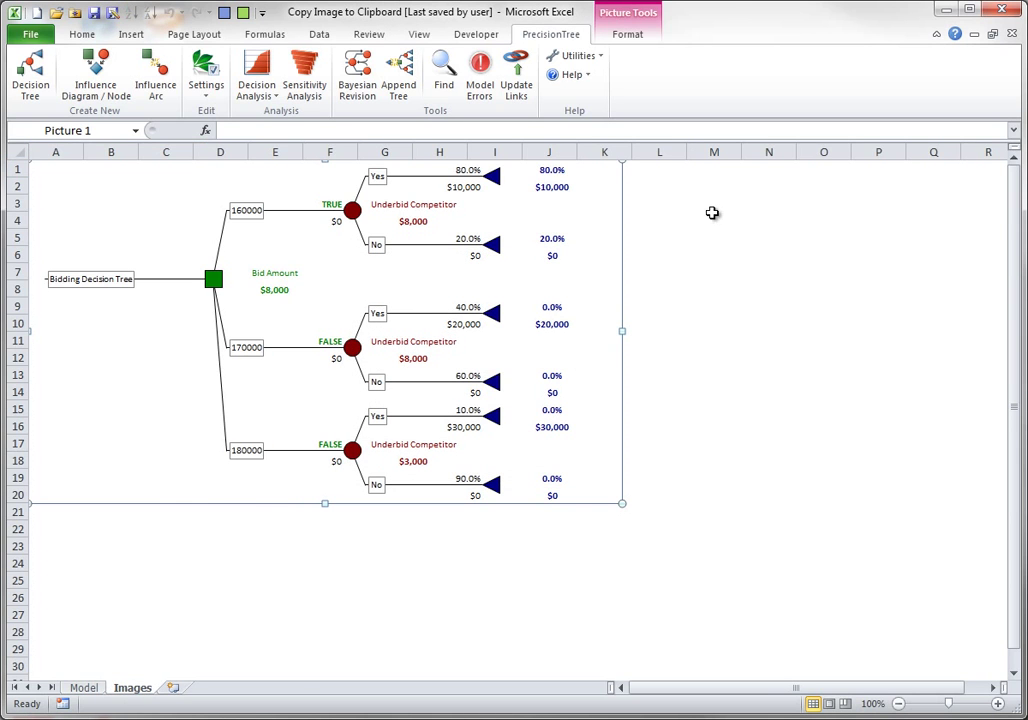
{"action": "left_click", "coordinate": [713, 167]}
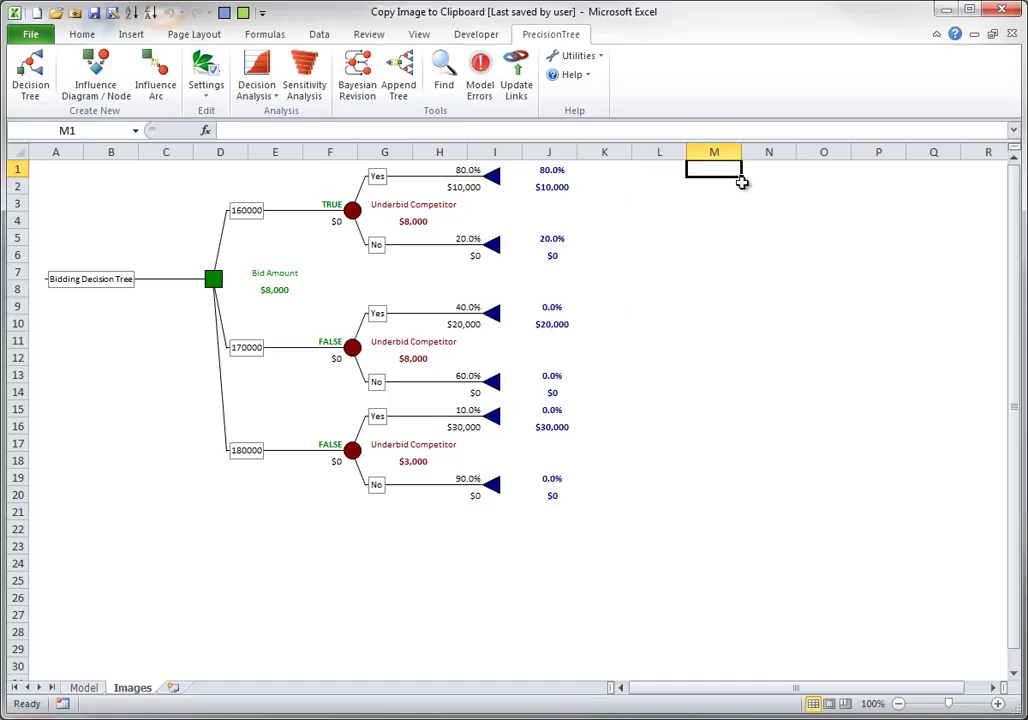